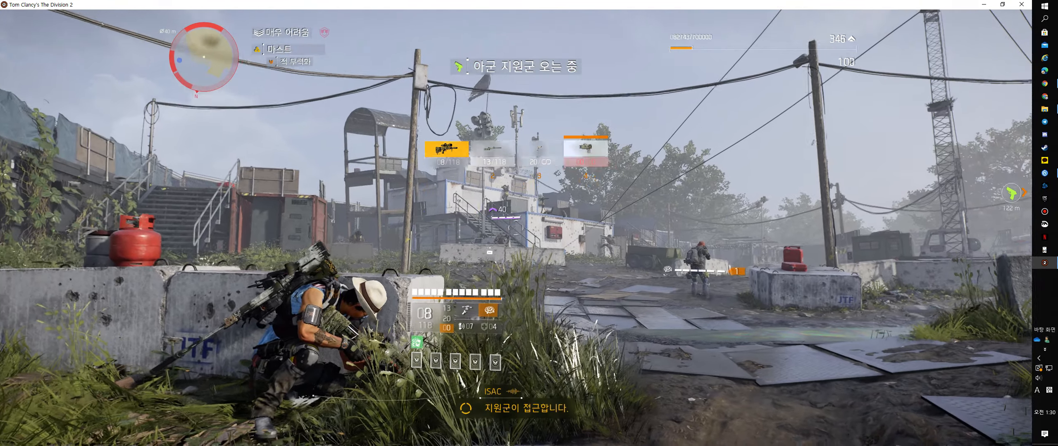
Scope in from behind the concrete barrier on the enemy behind the container
right_click(529, 223)
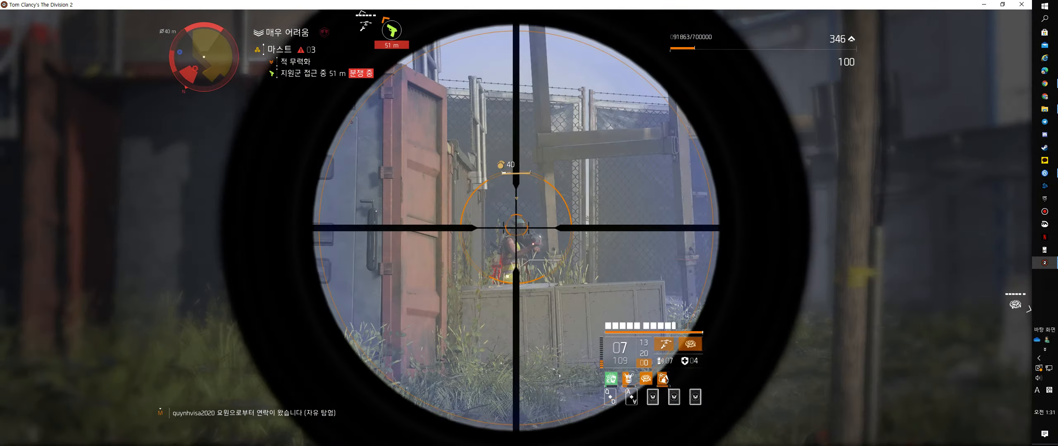
Shoot the enemy behind the container before pushing through the smoke
click(515, 223)
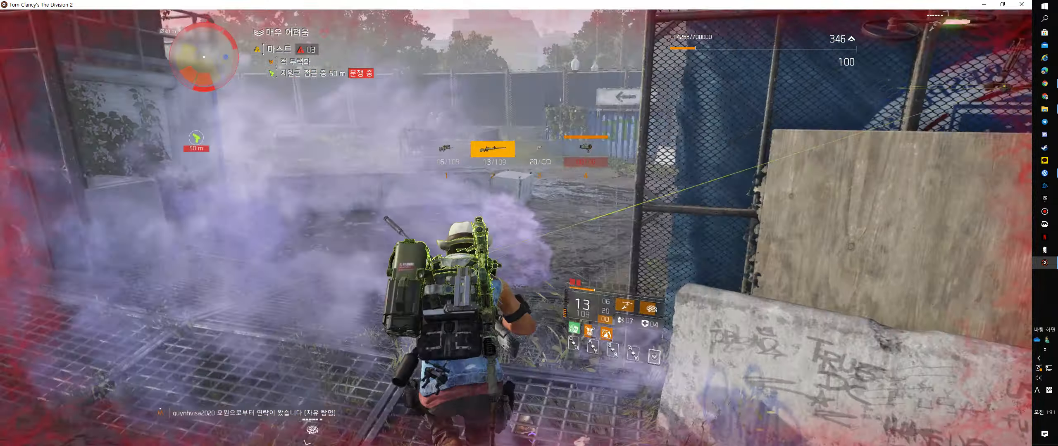
mouse_move(529, 224)
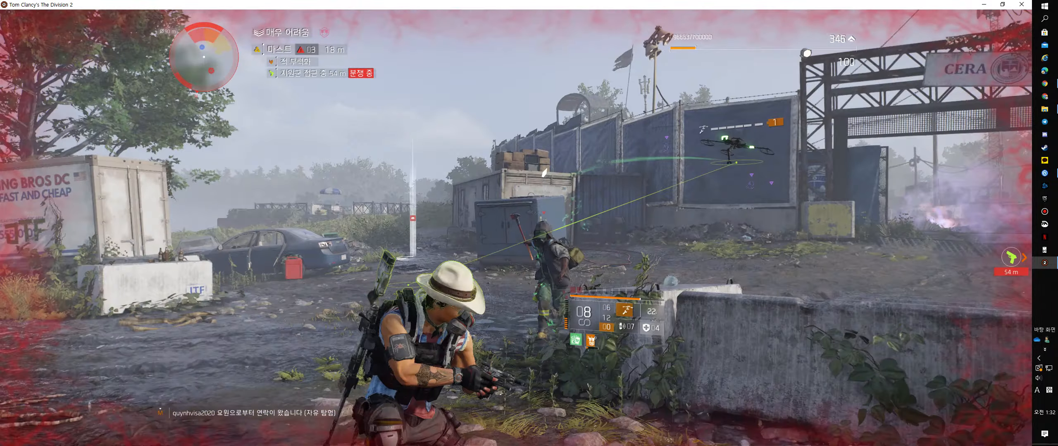
mouse_move(529, 223)
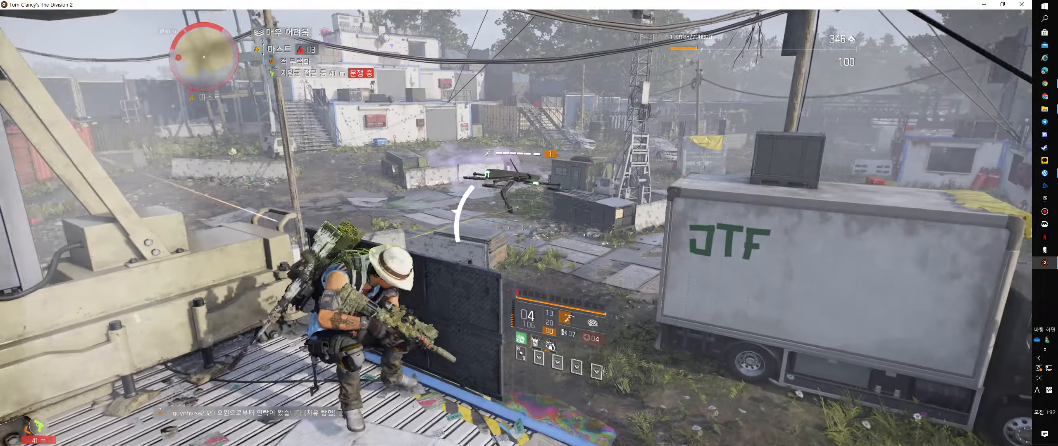
Scope in on enemies in the yard below and near the white building
right_click(529, 223)
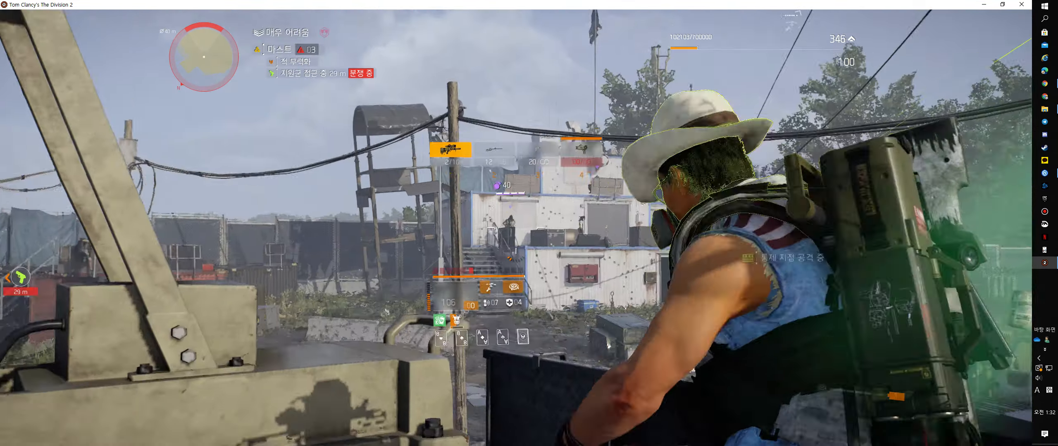
right_click(529, 223)
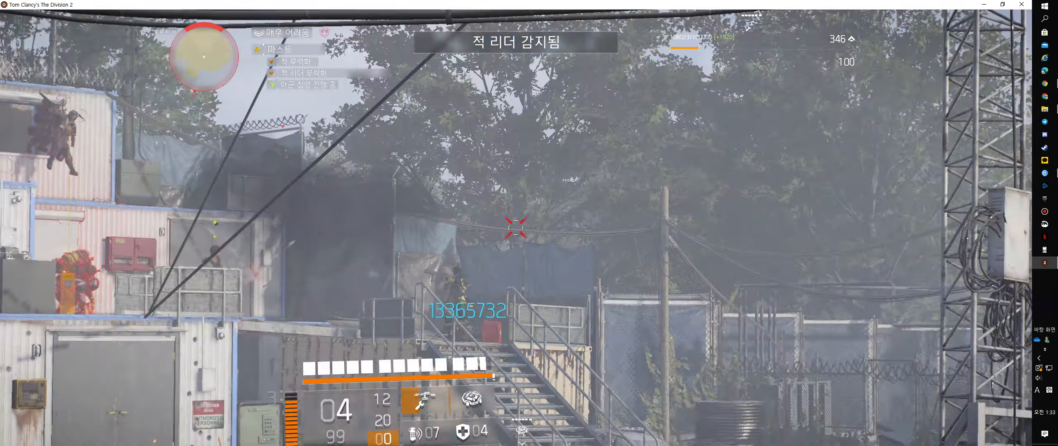
Zoom in on the enemy leader and drop him with a sniper shot
right_click(529, 223)
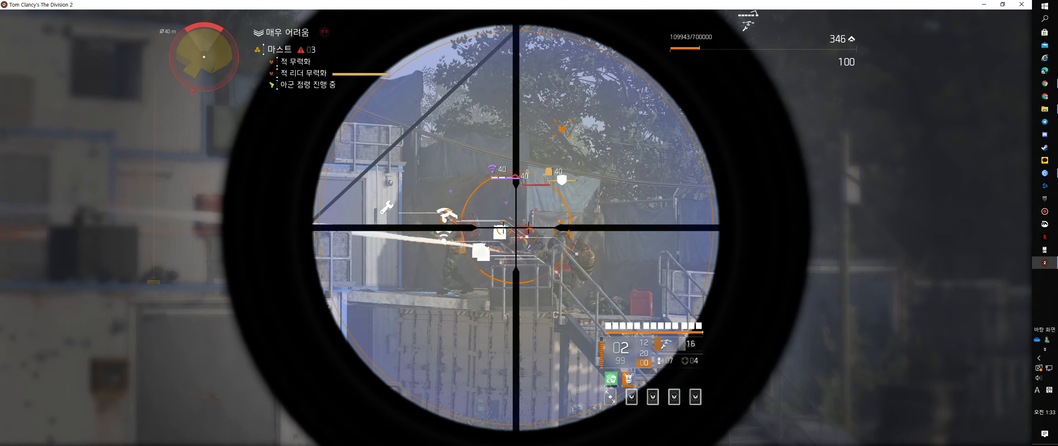
click(529, 223)
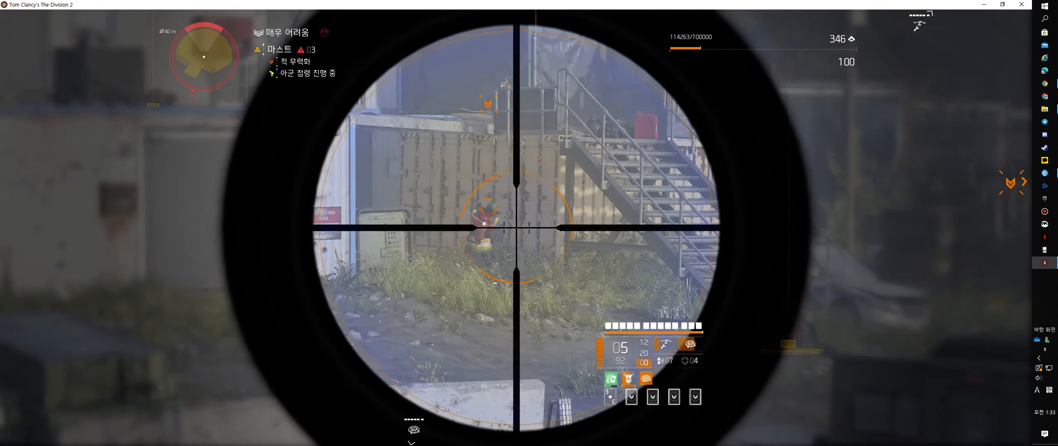
Scope in on the remaining enemies near the yellow tarp
right_click(529, 224)
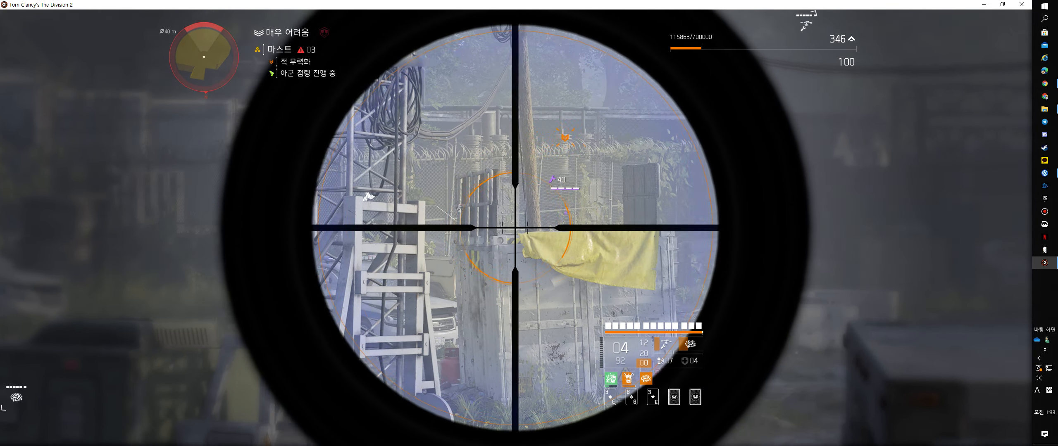
right_click(529, 223)
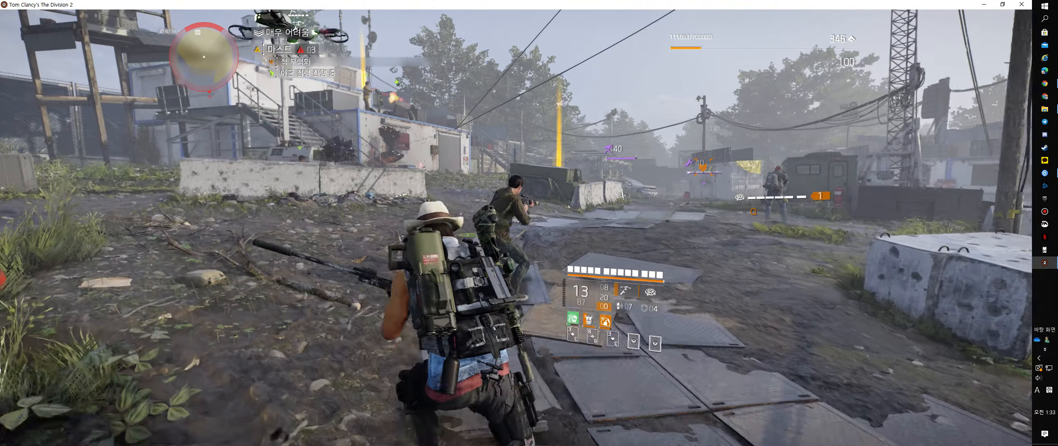
mouse_move(529, 223)
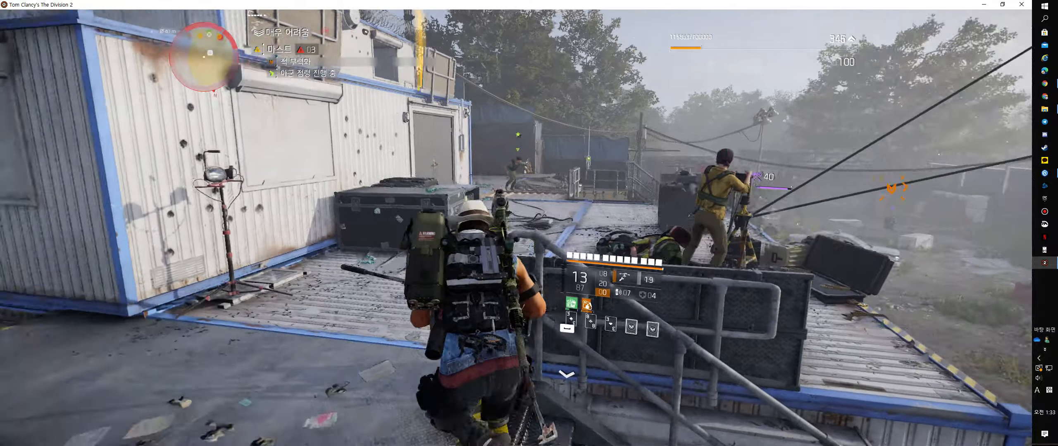
mouse_move(529, 223)
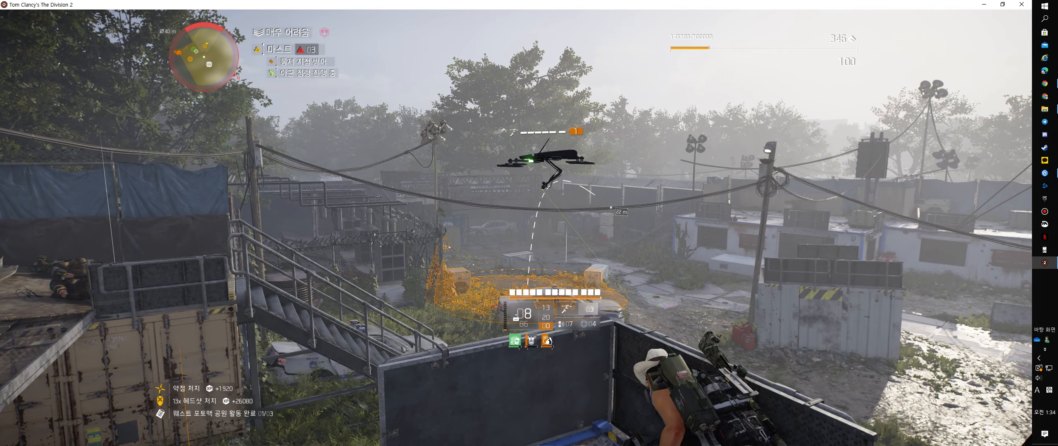
mouse_move(513, 229)
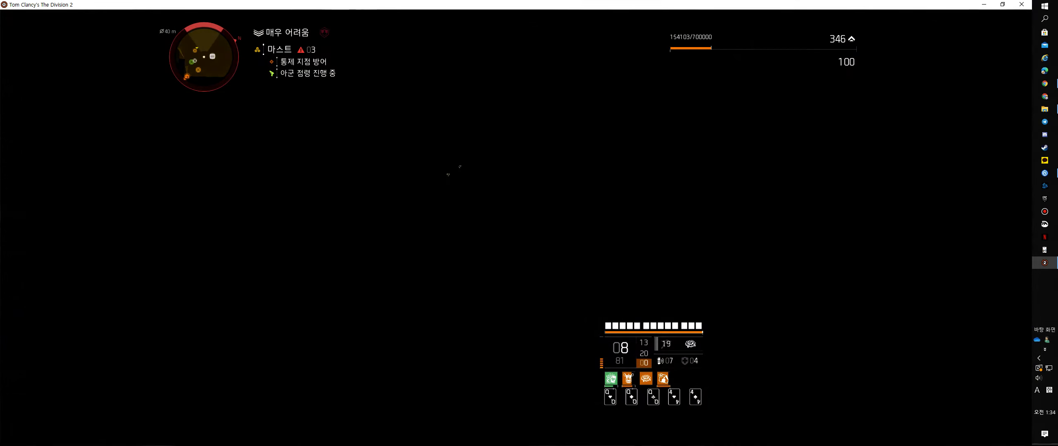
Scope in on the attackers approaching the captured control point
right_click(505, 223)
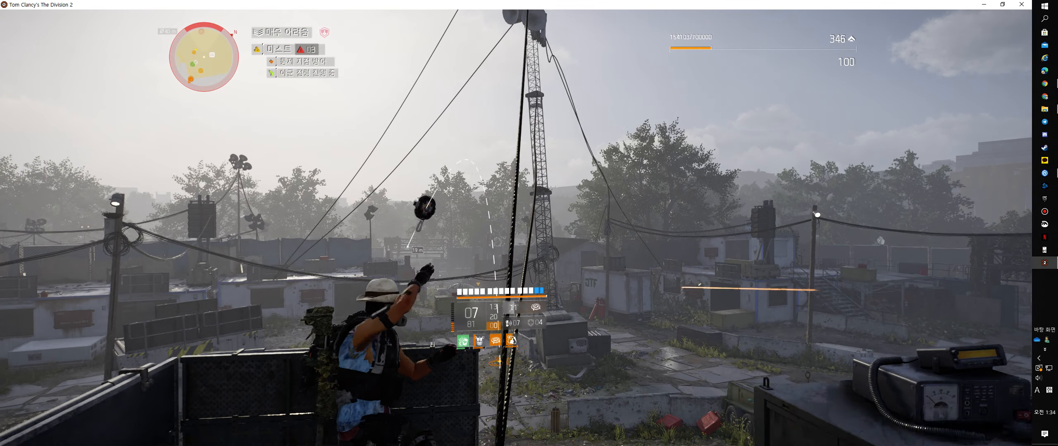
right_click(529, 223)
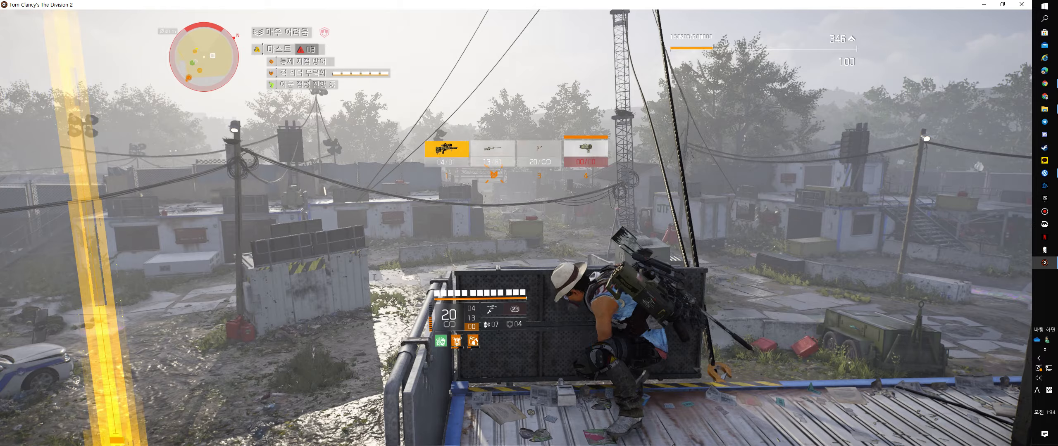
Zoom in on the new enemy leader and land a scoped shot on him
right_click(529, 223)
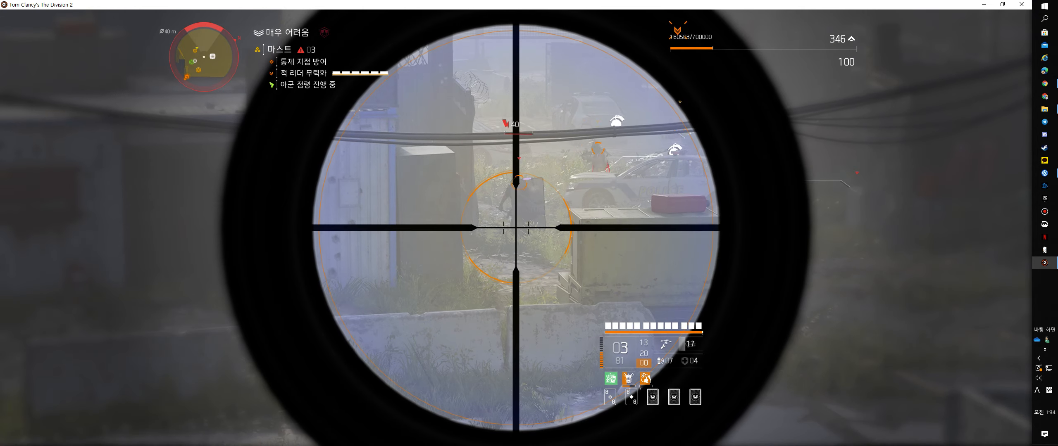
click(529, 223)
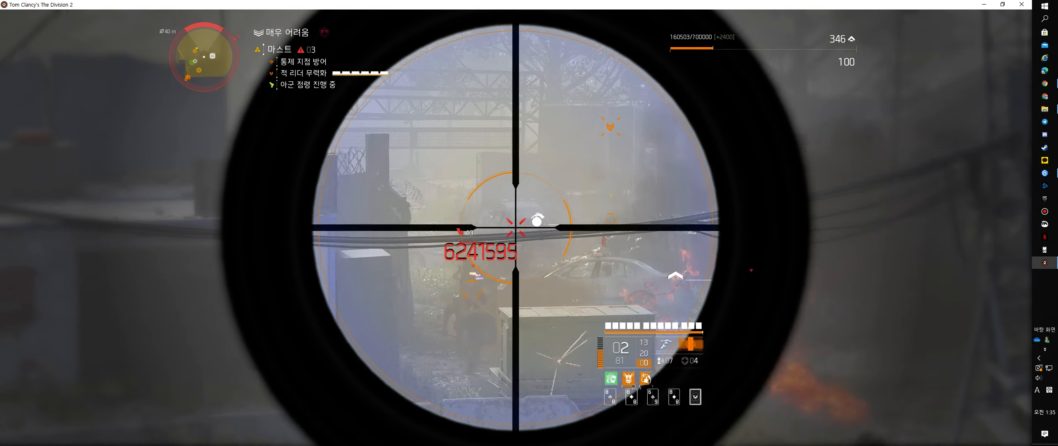